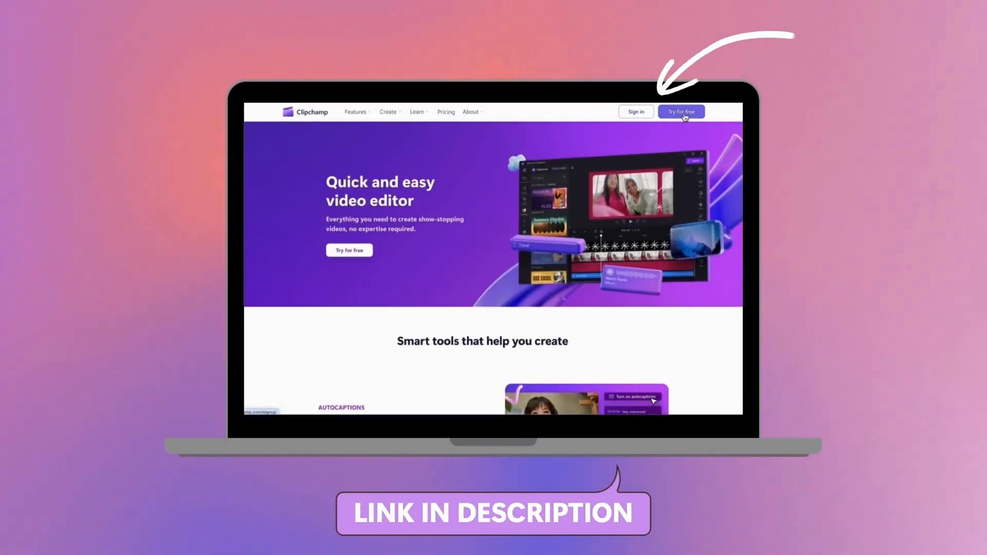
# Start a free Clipchamp trial from the home page, opening a new empty project
pyautogui.click(681, 111)
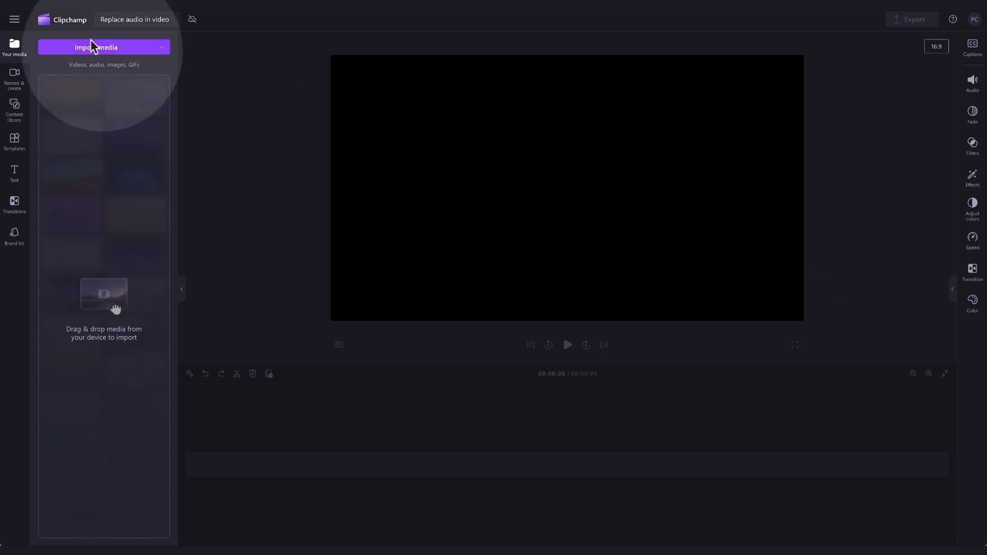
# Import Breakdancing video.mp4 into the project and play it back briefly in the preview
pyautogui.click(96, 47)
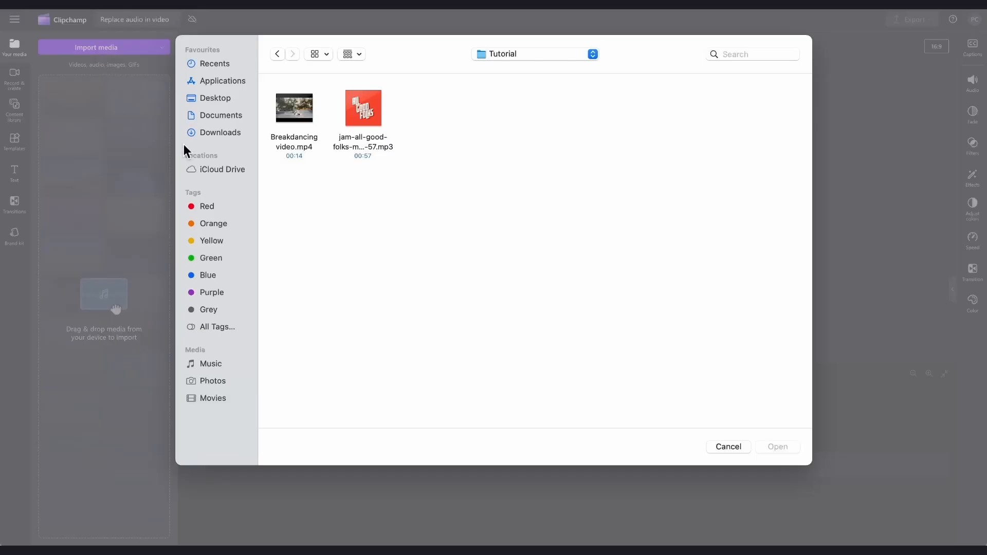
pyautogui.click(293, 108)
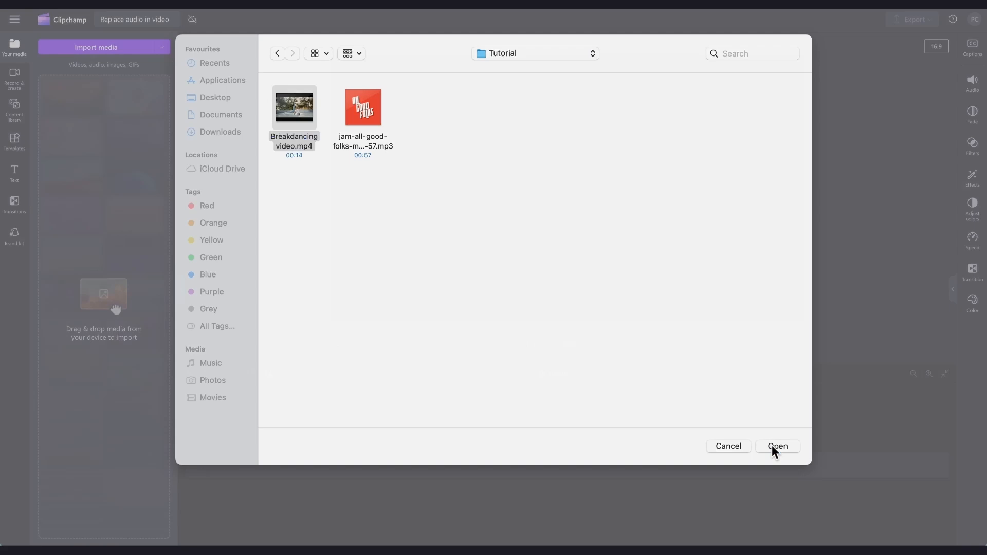
pyautogui.click(777, 446)
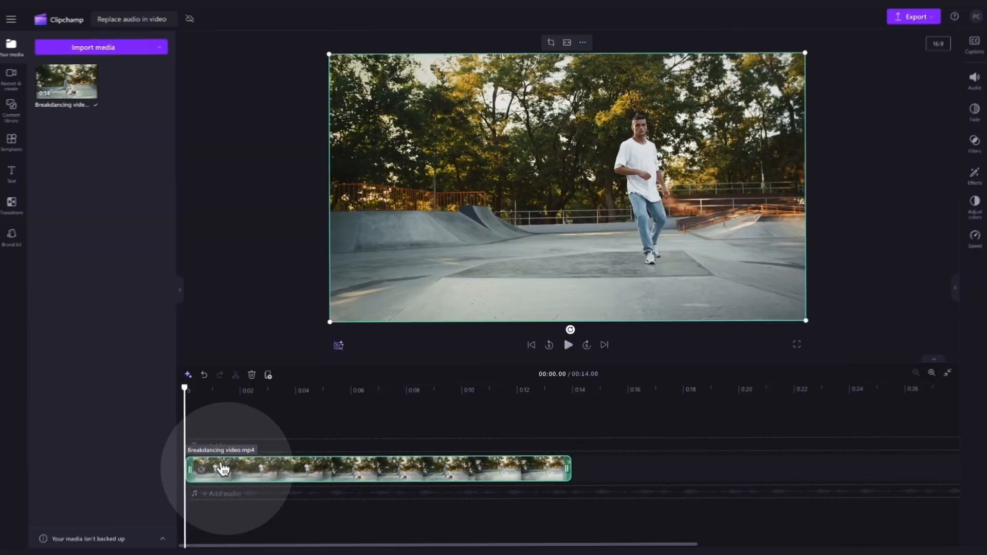
pyautogui.click(567, 345)
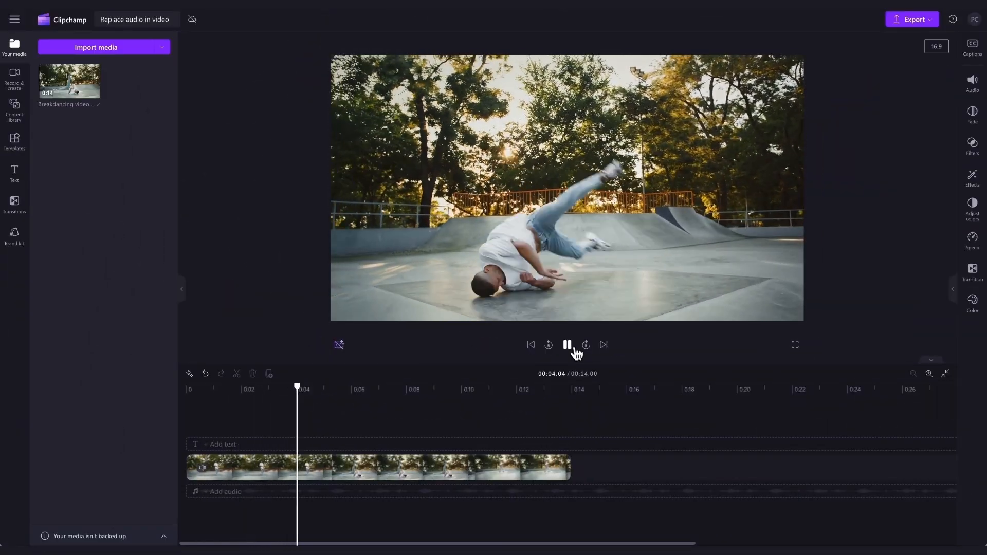
pyautogui.click(566, 344)
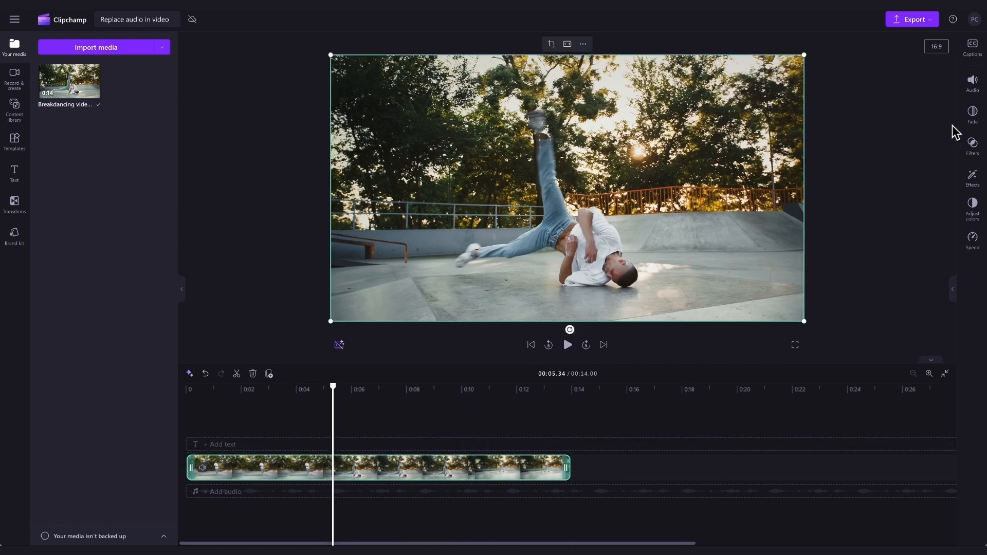
pyautogui.moveTo(972, 80)
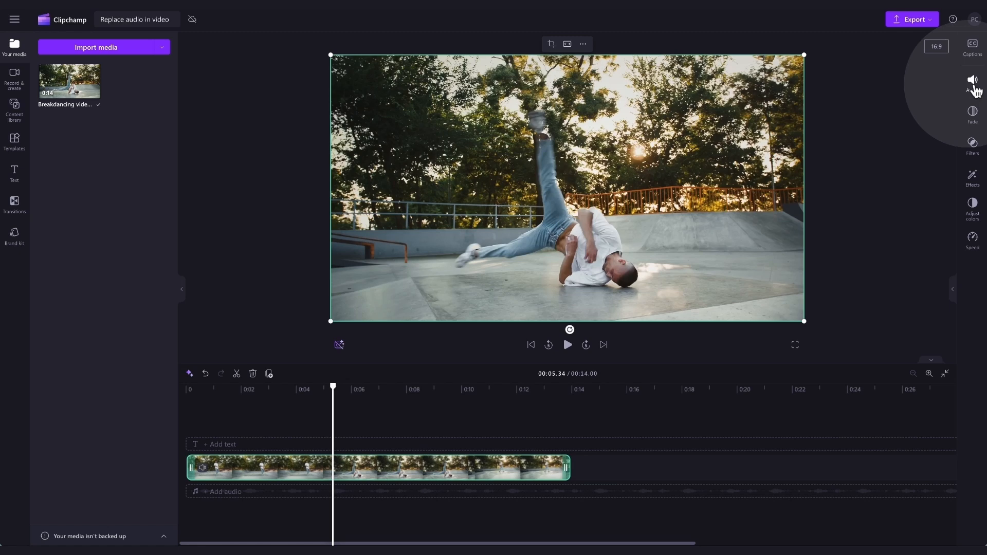
# Detach the breakdancing clip's audio onto its own track, leaving the clip at 0% volume
pyautogui.click(972, 80)
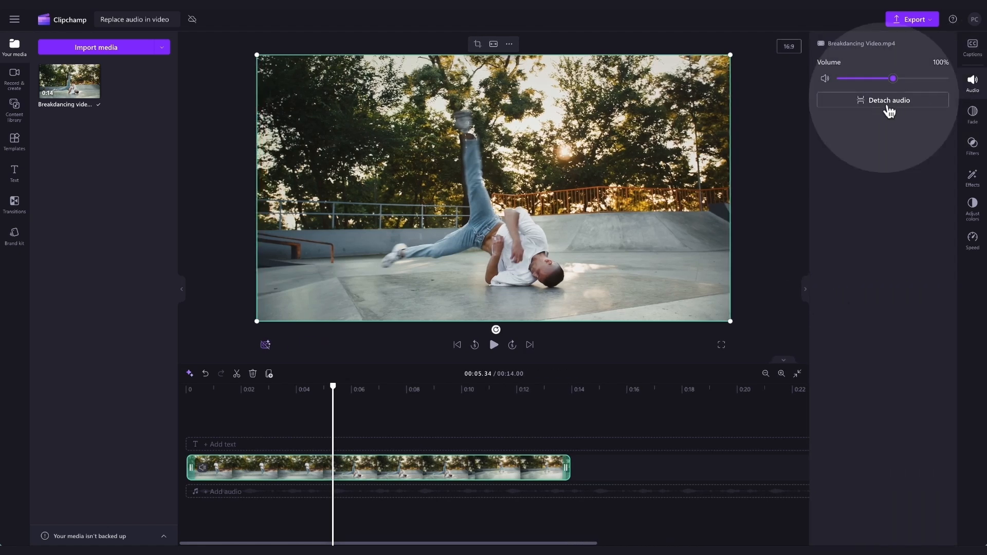
pyautogui.click(888, 100)
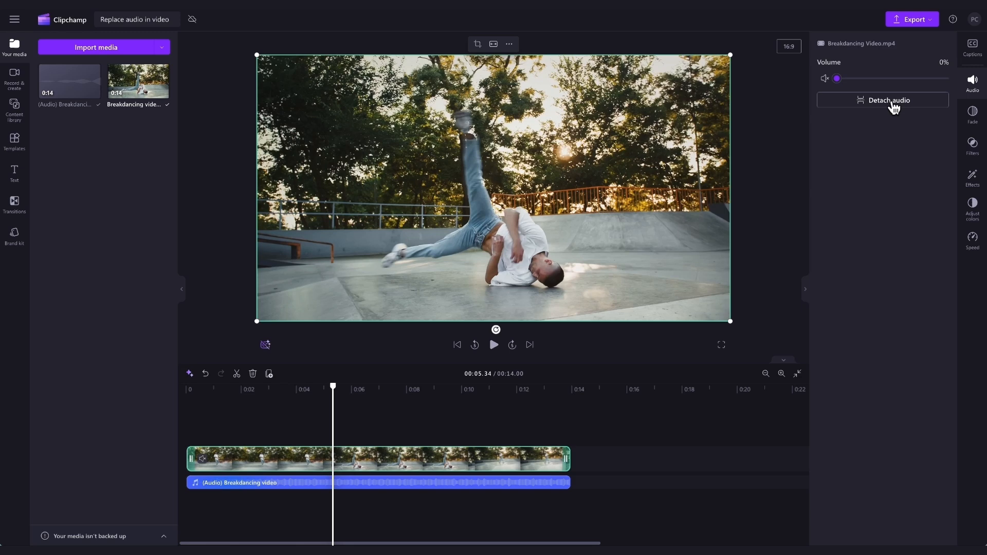
pyautogui.moveTo(495, 436)
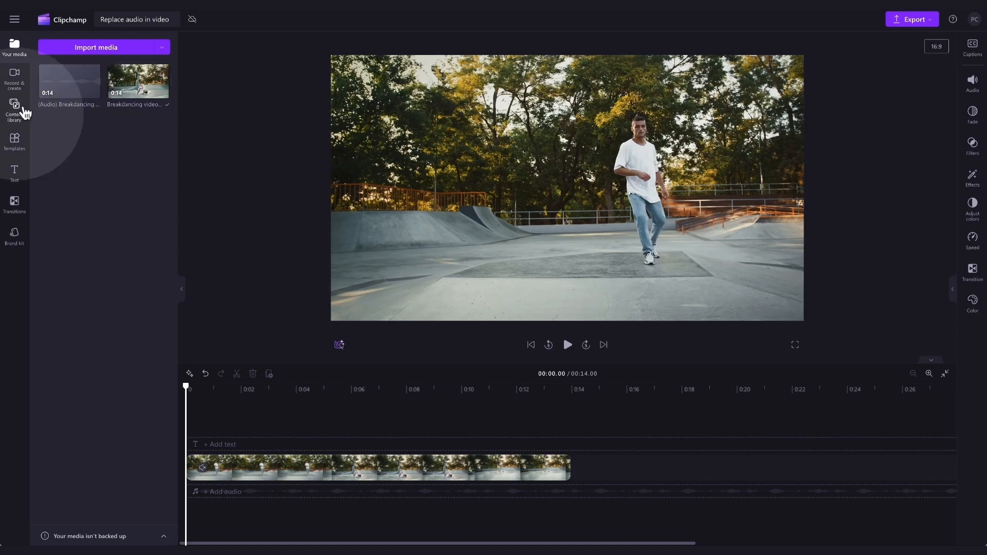
# Filter the content library to music, try a 'pop' search, then clear it
pyautogui.click(14, 110)
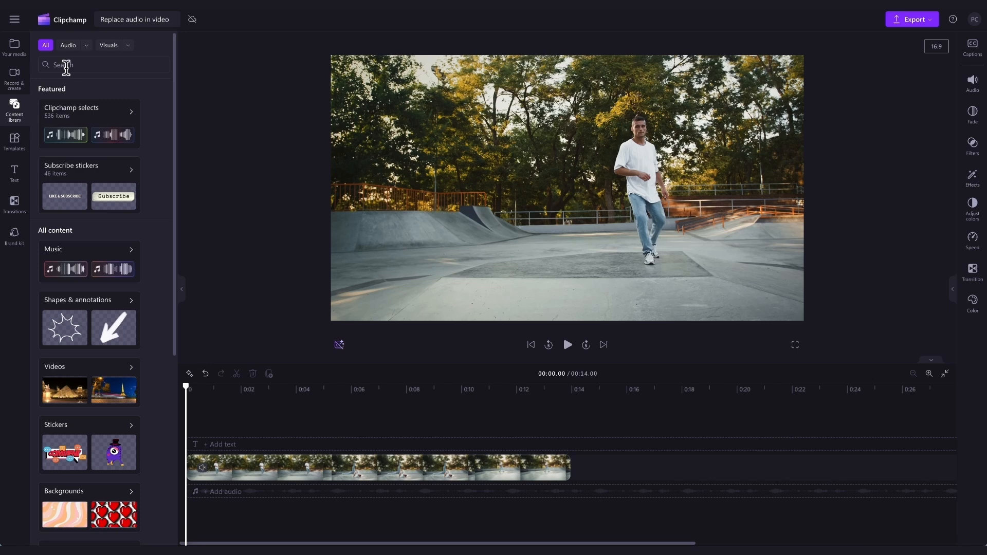
pyautogui.click(73, 44)
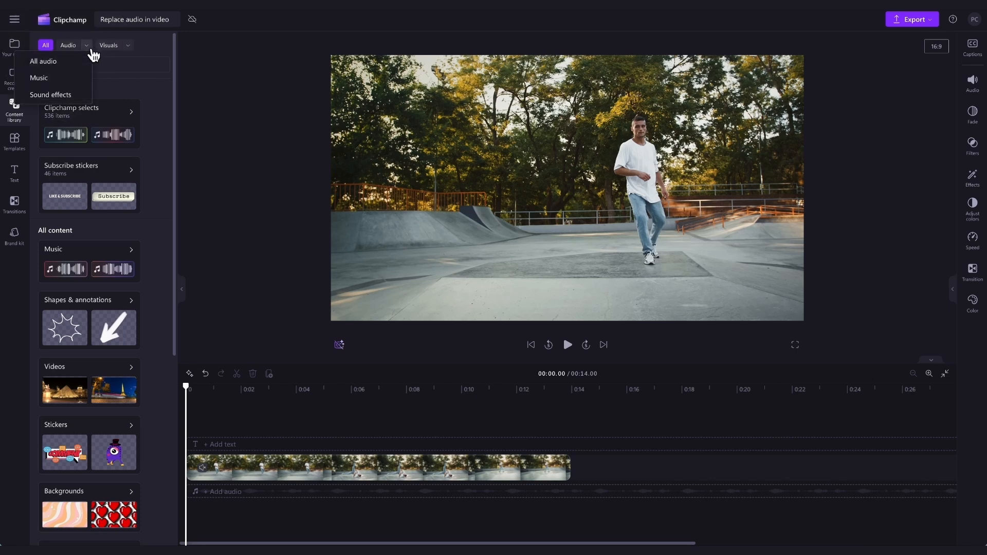
pyautogui.click(38, 77)
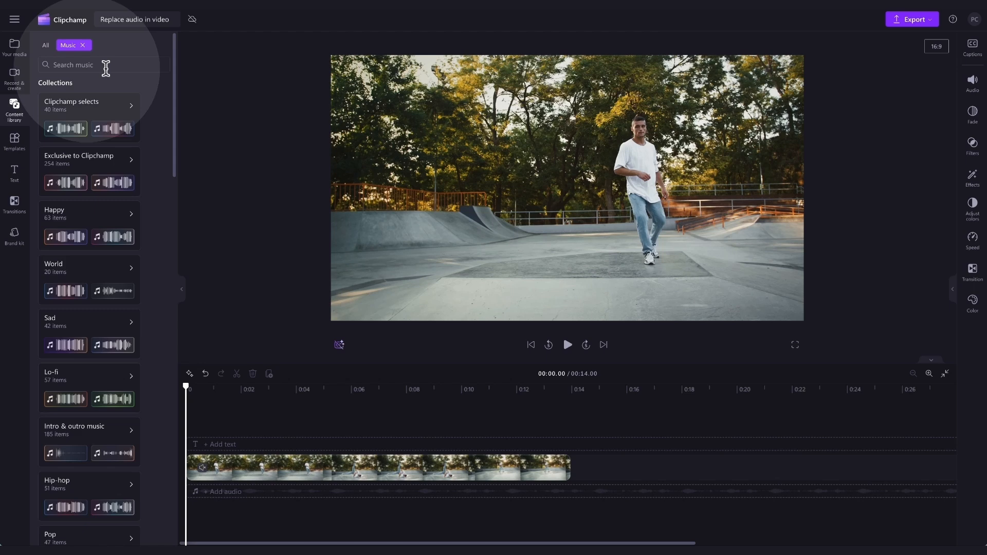
pyautogui.write('pop')
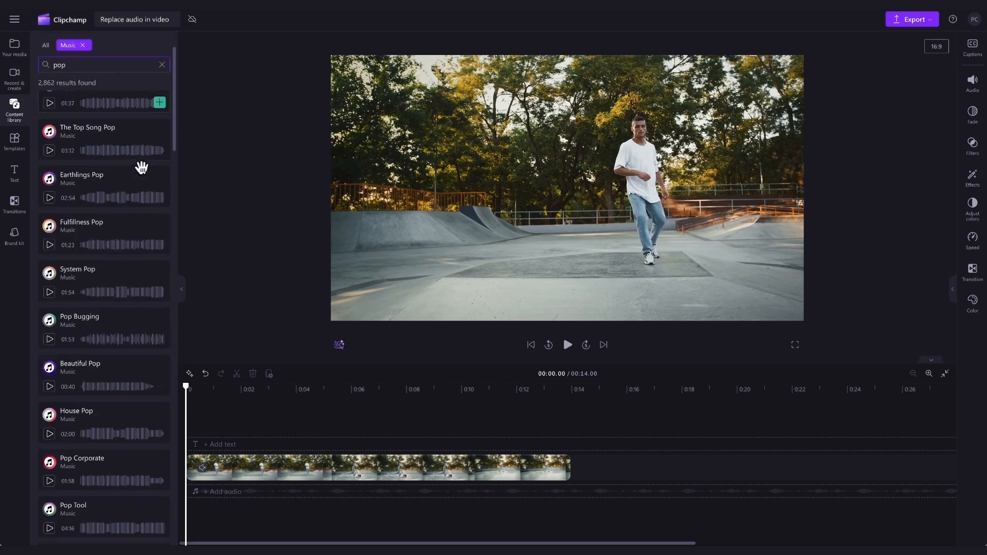
pyautogui.scroll(-3)
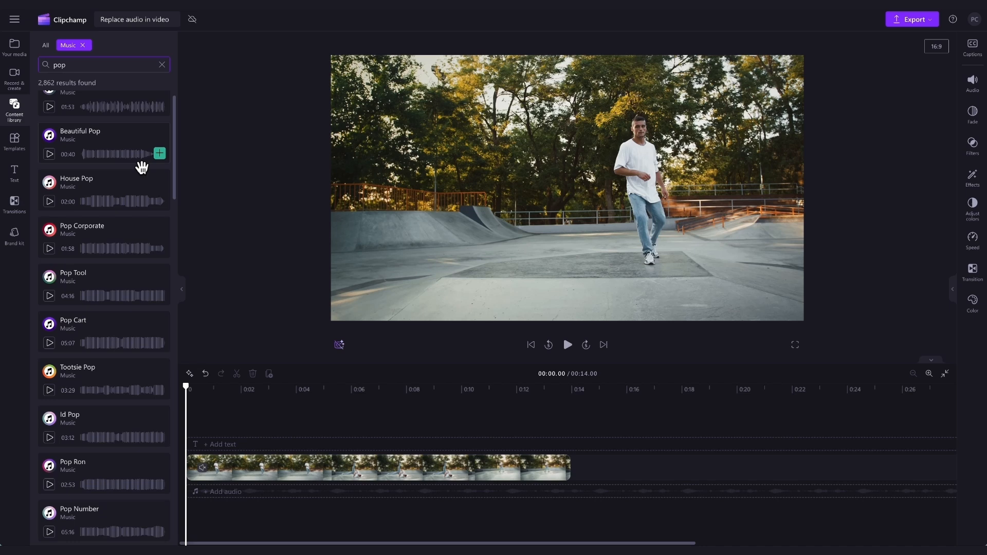
pyautogui.click(50, 153)
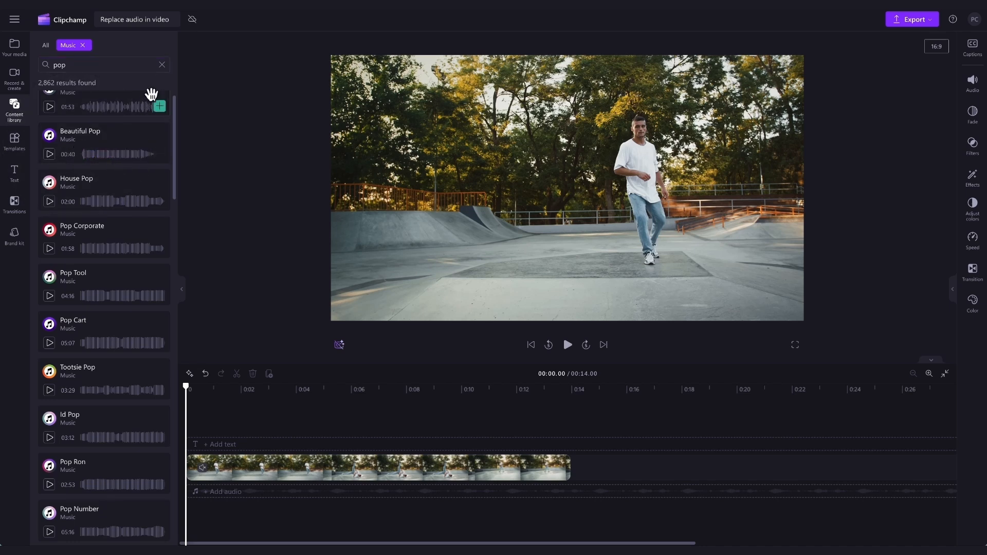
pyautogui.click(178, 64)
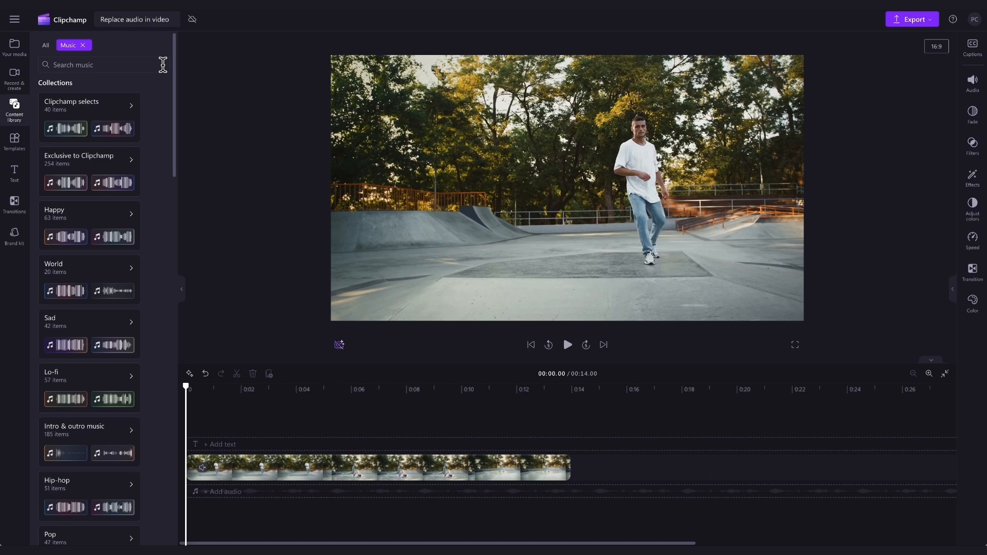
pyautogui.moveTo(34, 124)
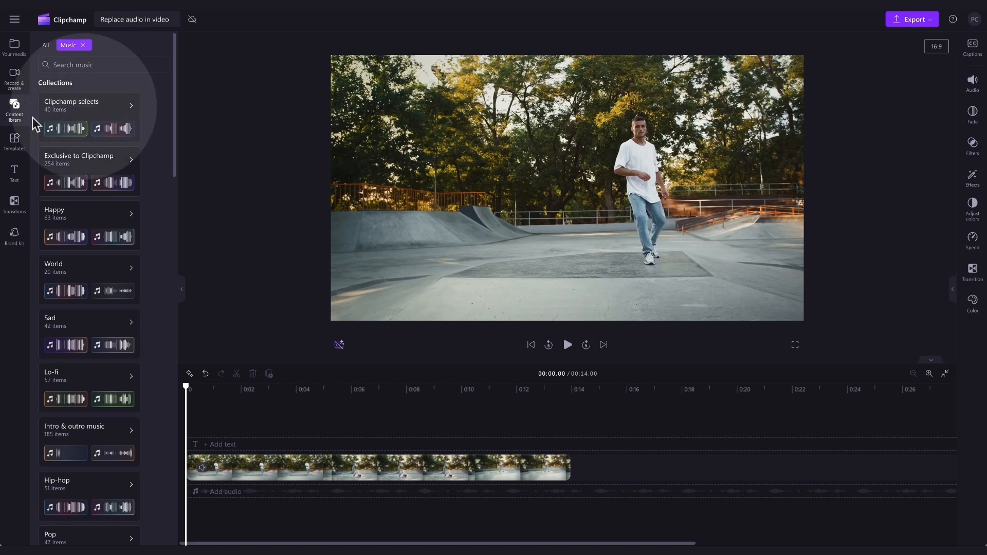
# Scroll the music categories to reach the Hip-hop collection
pyautogui.scroll(-3)
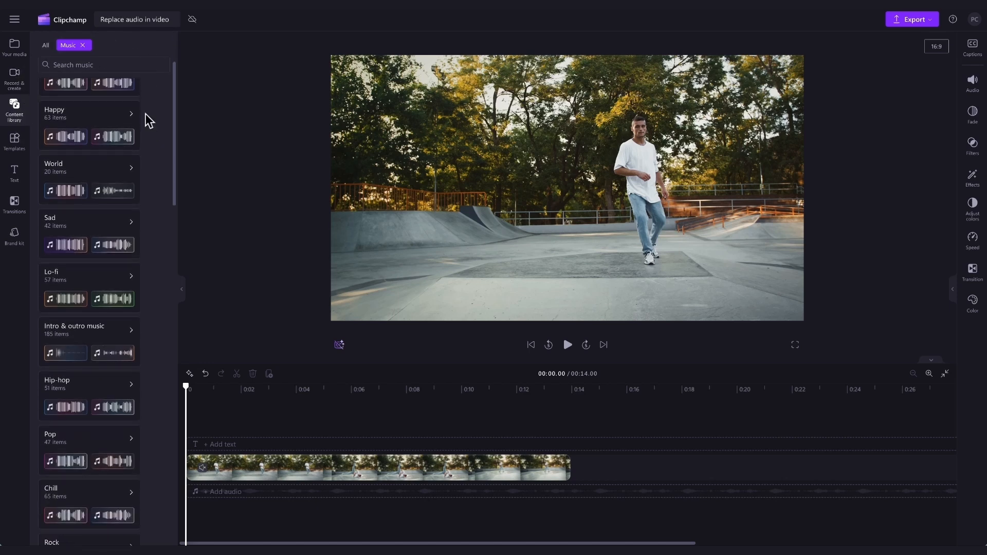
pyautogui.scroll(-3)
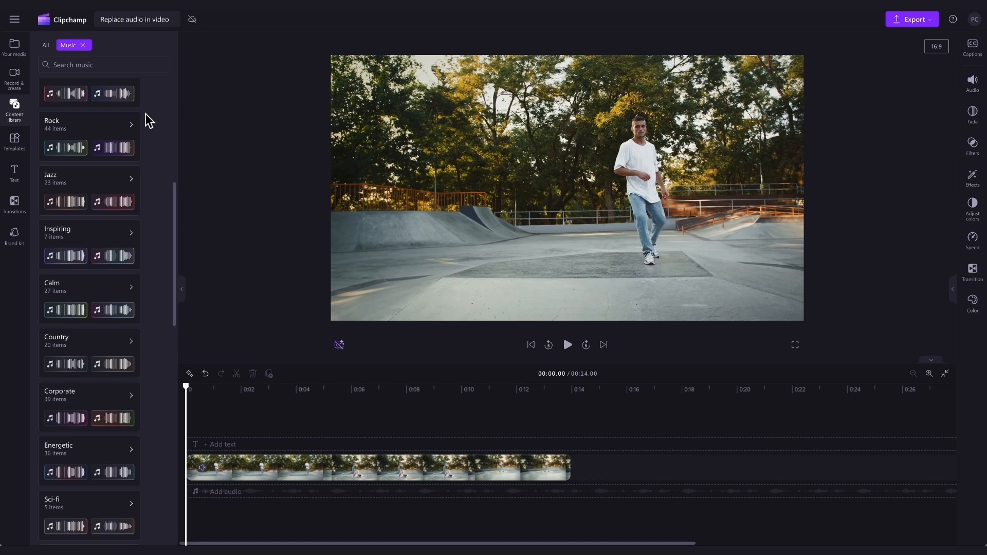
pyautogui.scroll(3)
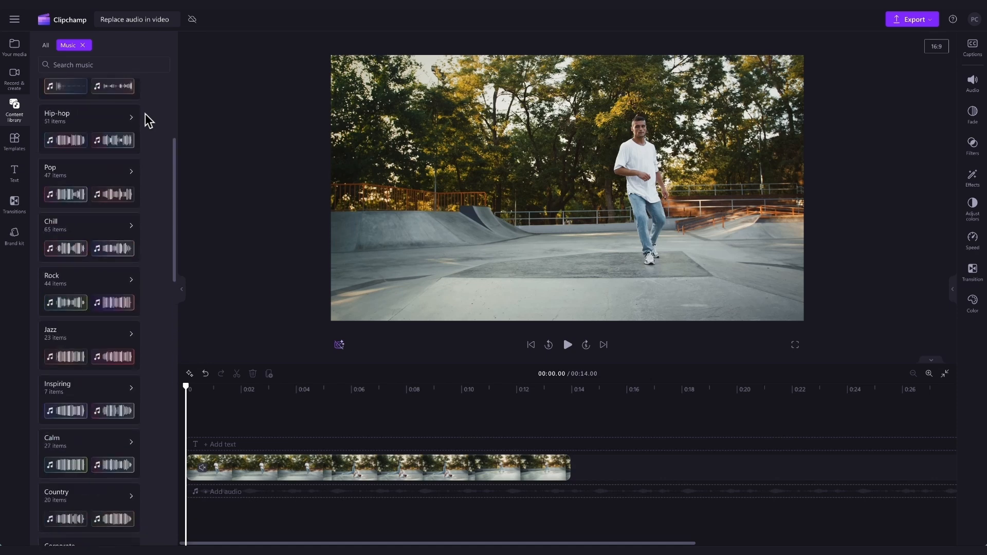
pyautogui.scroll(3)
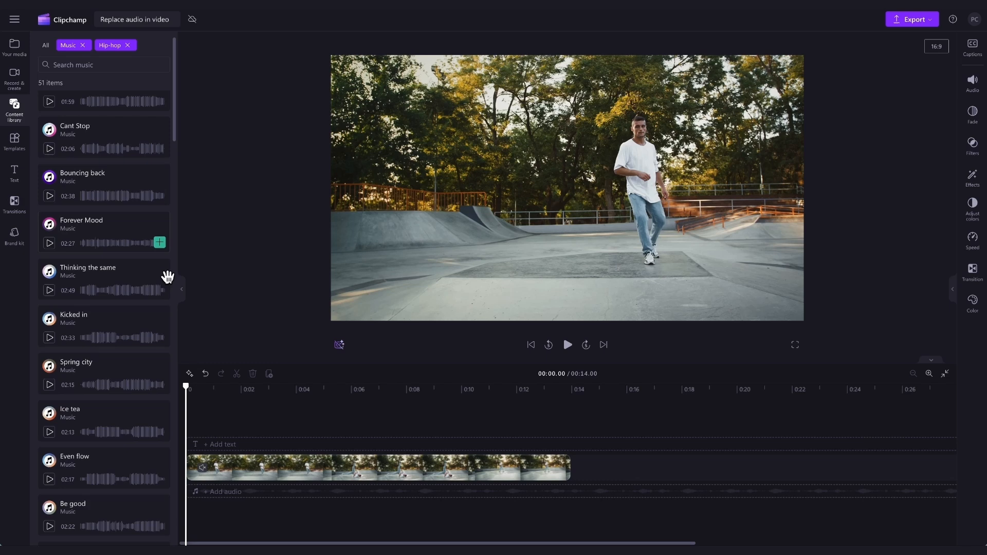
pyautogui.scroll(-3)
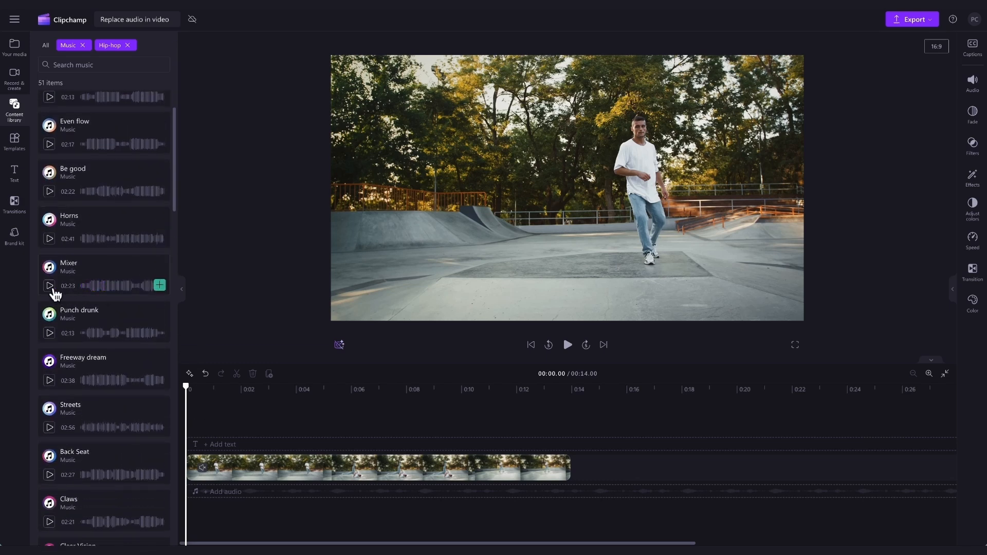
pyautogui.moveTo(102, 283)
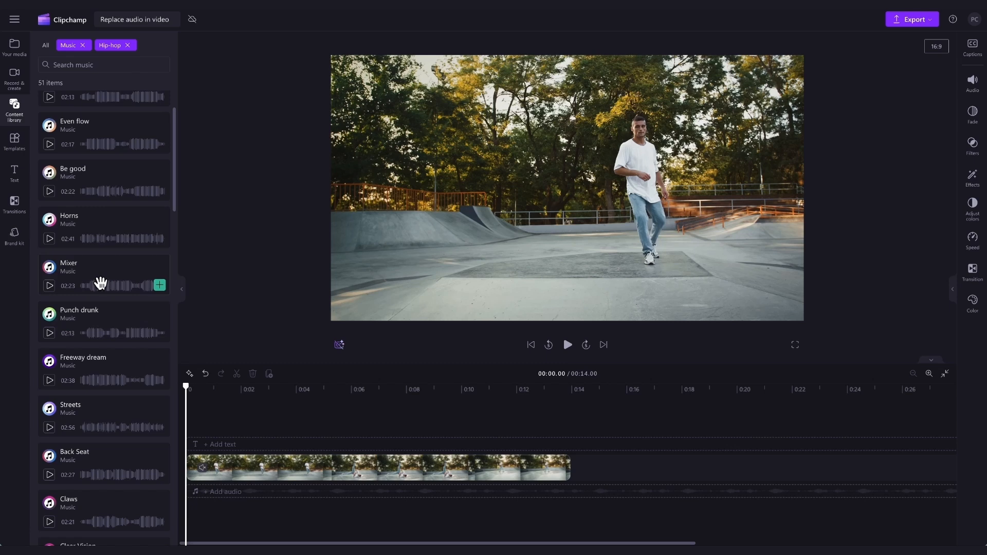
# Add the Mixer track to the timeline, fit the view, then return to the project's media list
pyautogui.click(159, 285)
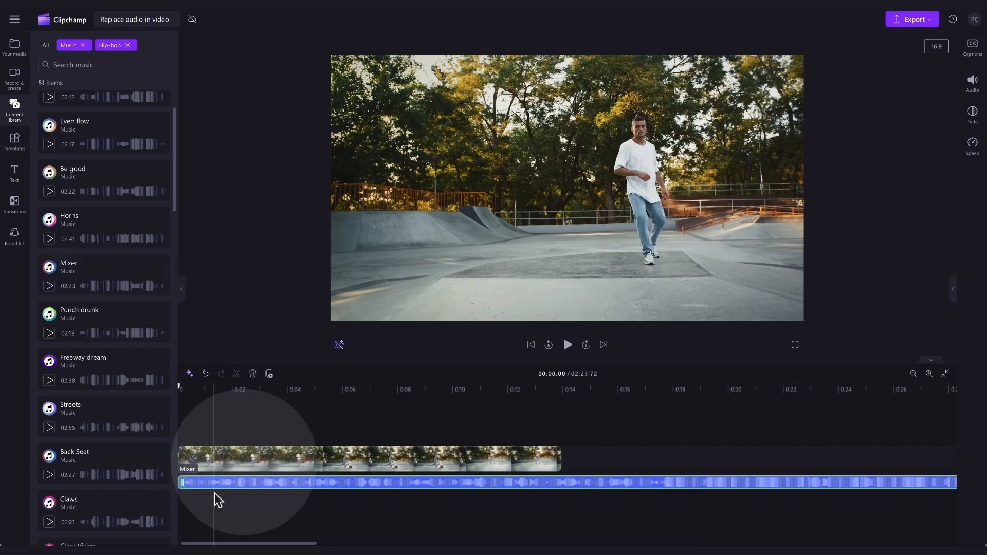
pyautogui.click(252, 459)
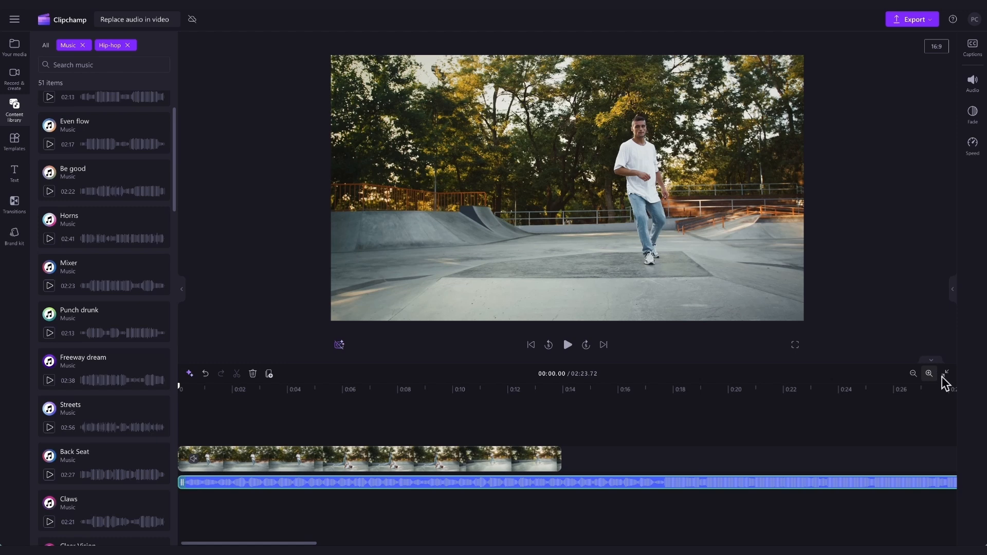
pyautogui.click(929, 374)
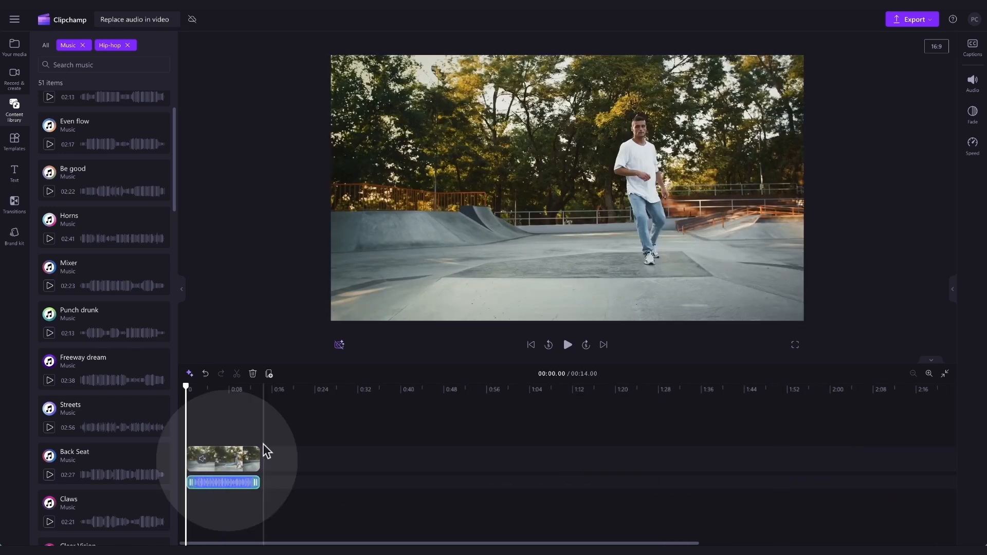
pyautogui.click(13, 45)
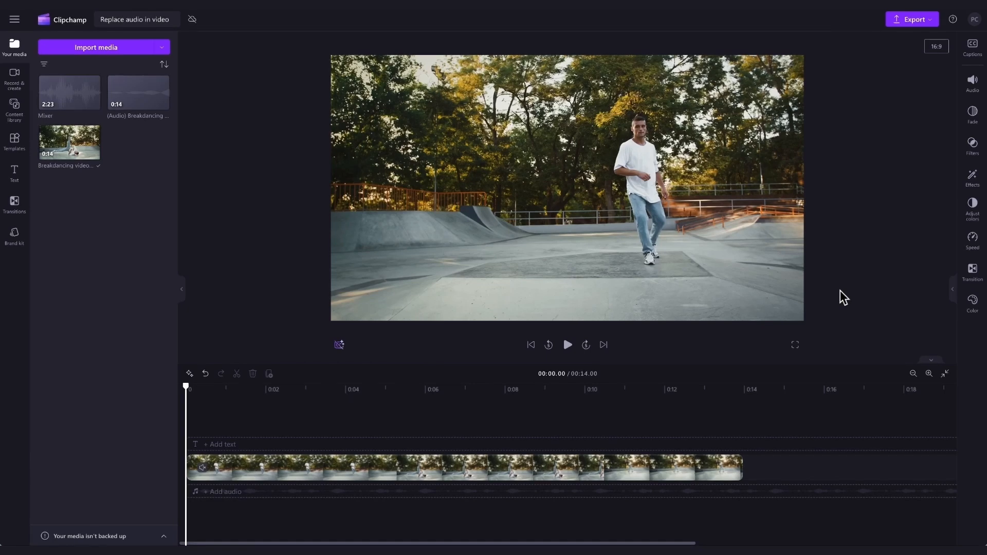
pyautogui.moveTo(111, 56)
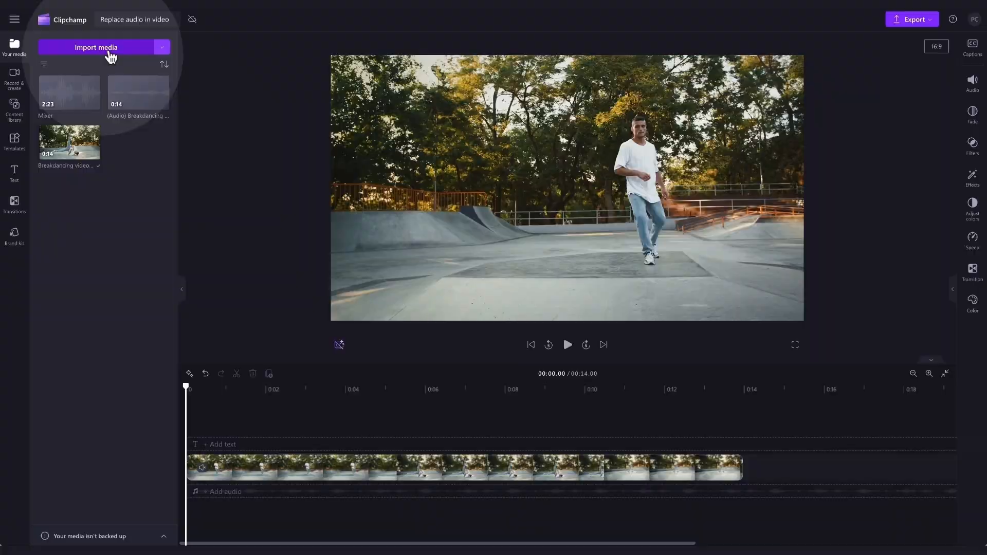
# Import the jam-all-good-folks music file from the computer into the project
pyautogui.click(95, 47)
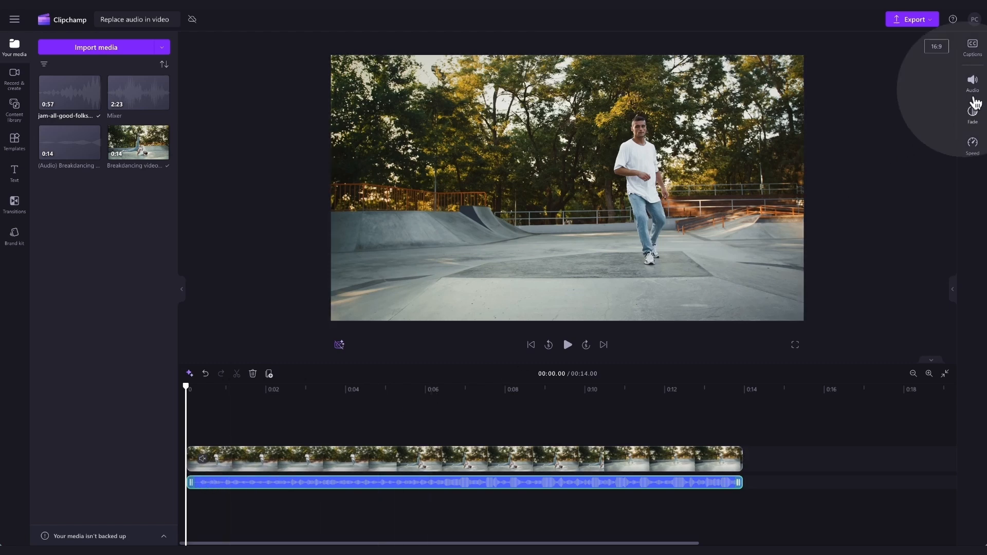
# Set the music track's volume to 64% and preview the video with it
pyautogui.click(972, 81)
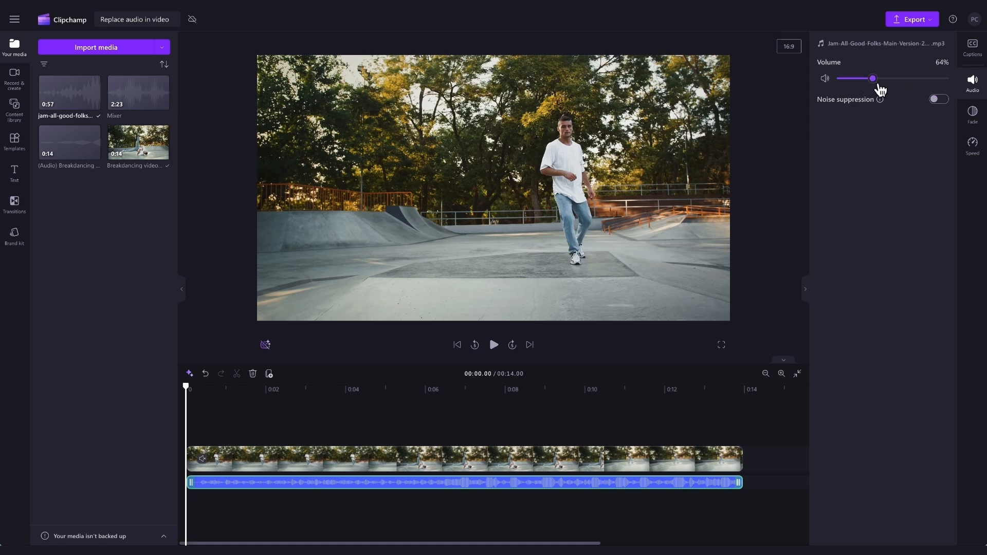
pyautogui.click(493, 345)
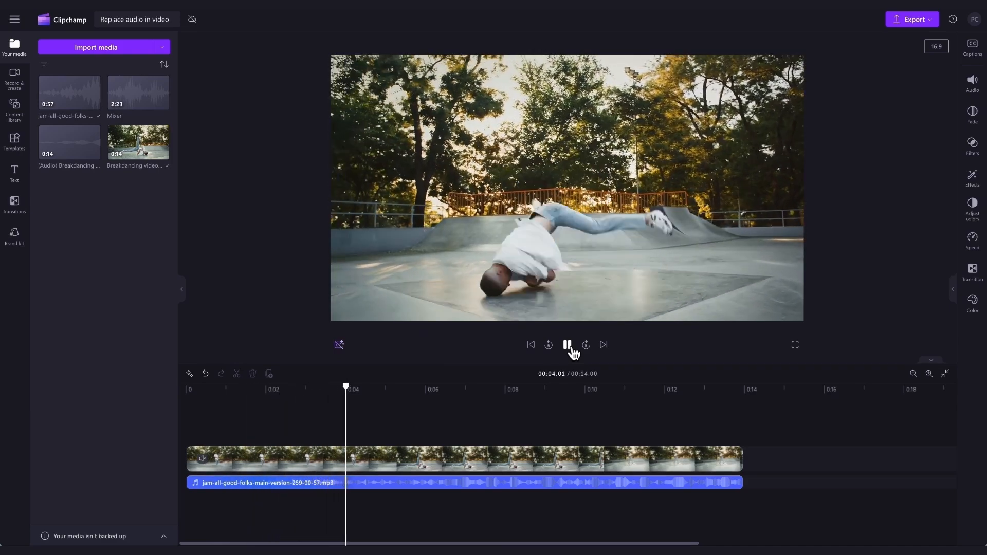
pyautogui.click(566, 345)
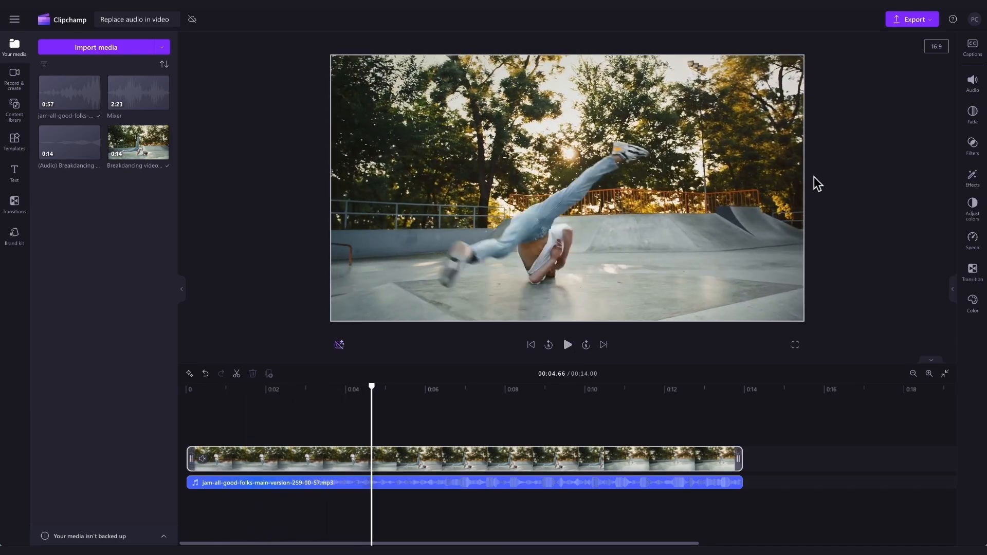
# Export the video as MP4 at a chosen quality and save it to the computer
pyautogui.click(912, 18)
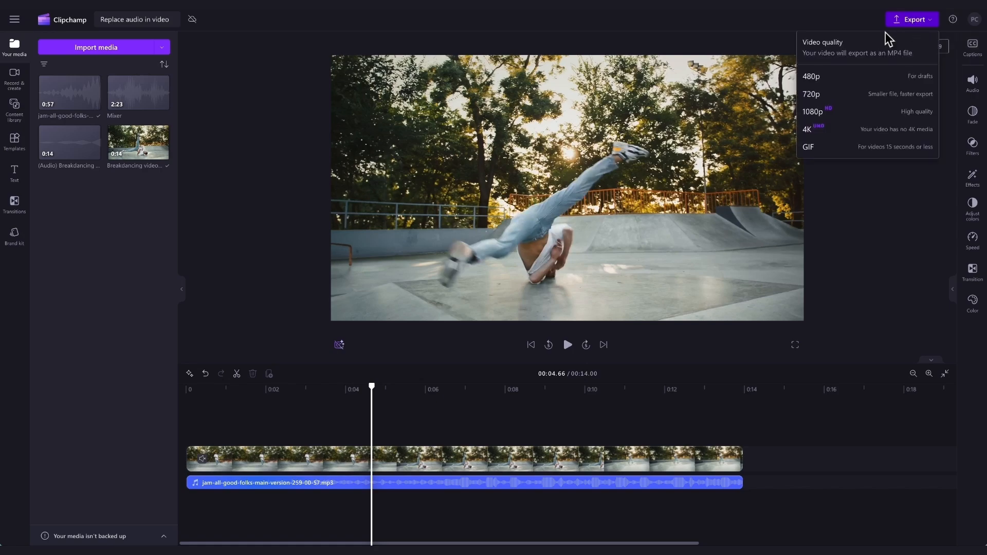
pyautogui.click(812, 111)
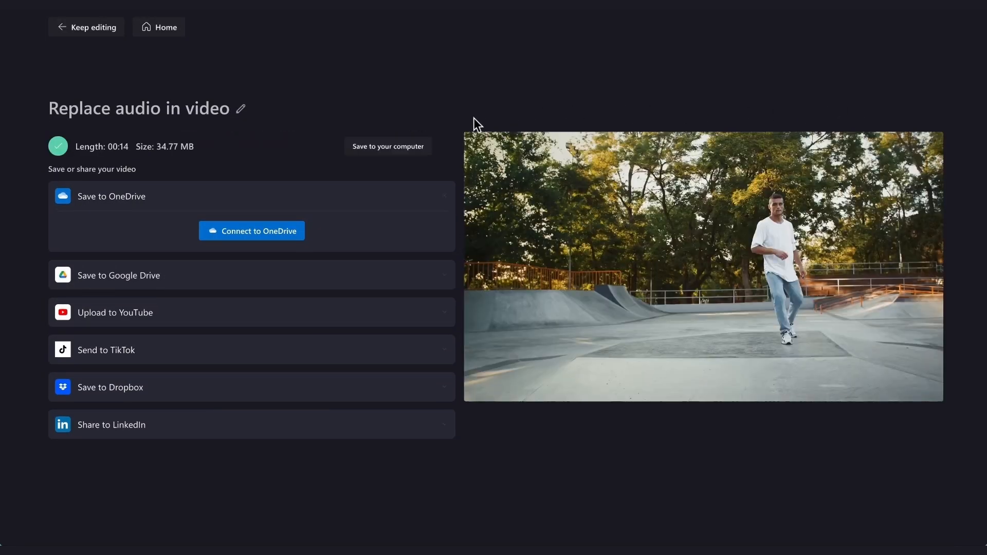
pyautogui.click(387, 146)
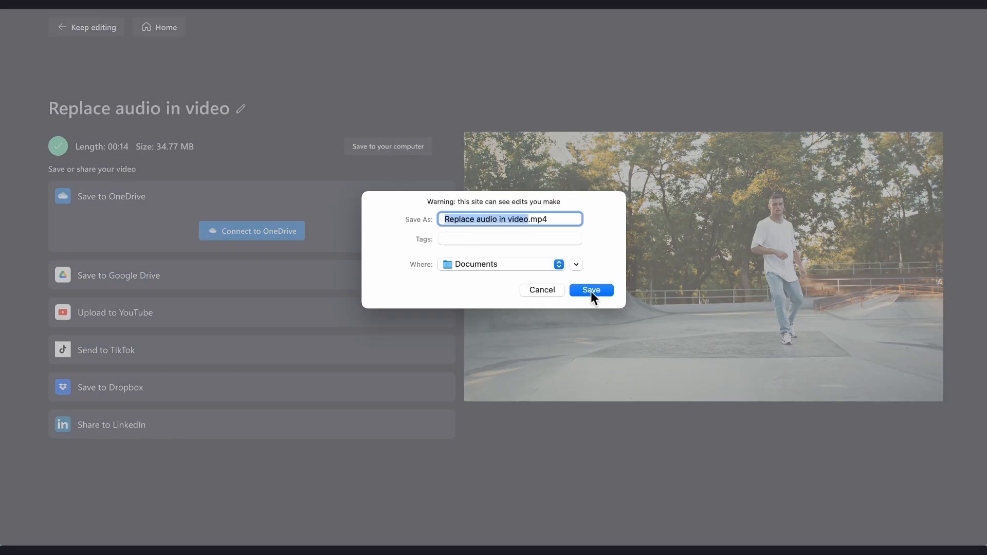